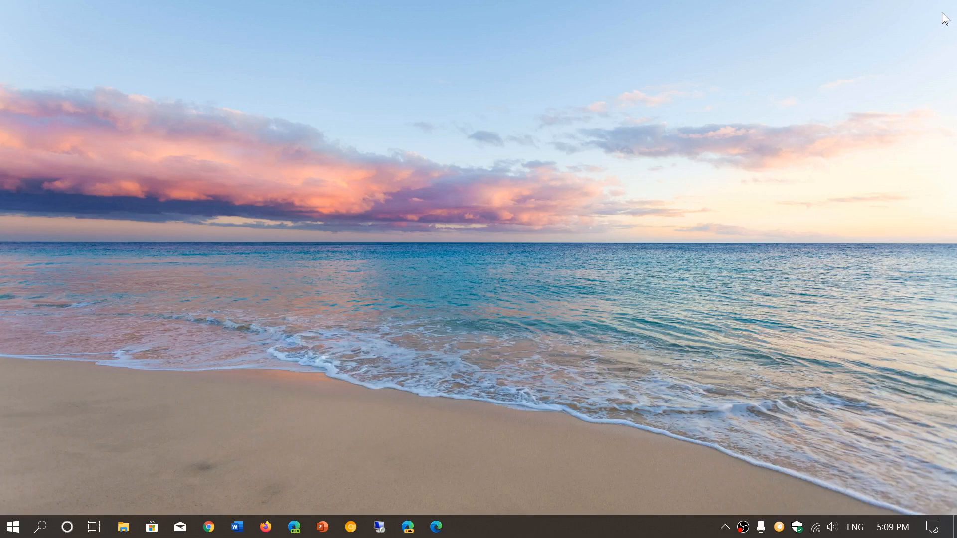
mouse_move(955, 228)
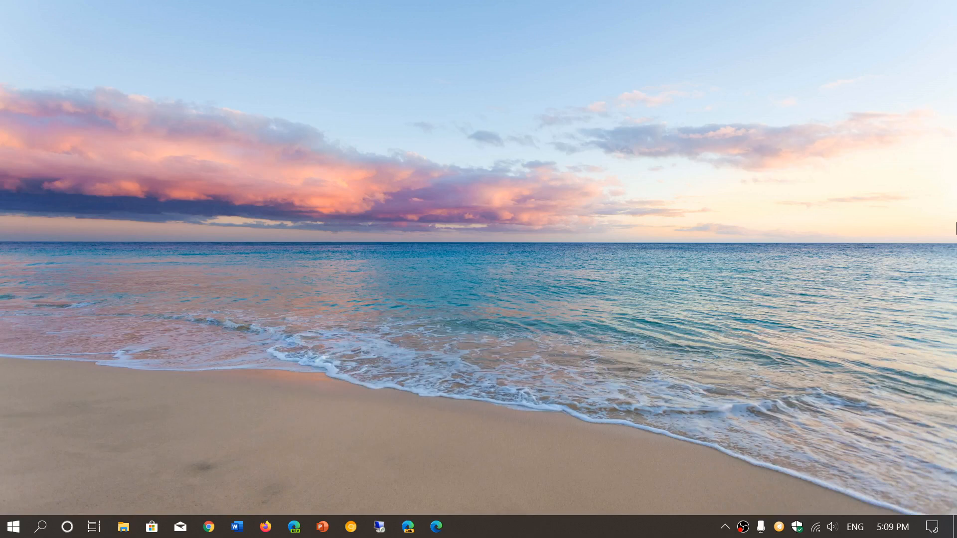
mouse_move(946, 526)
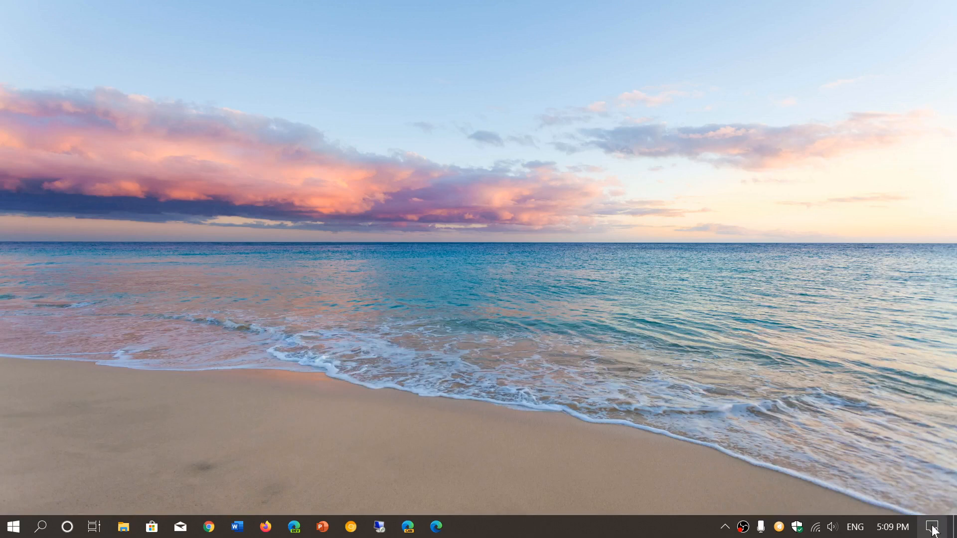
Step: Peek at the notifications panel, then bring up the Start menu
click(936, 523)
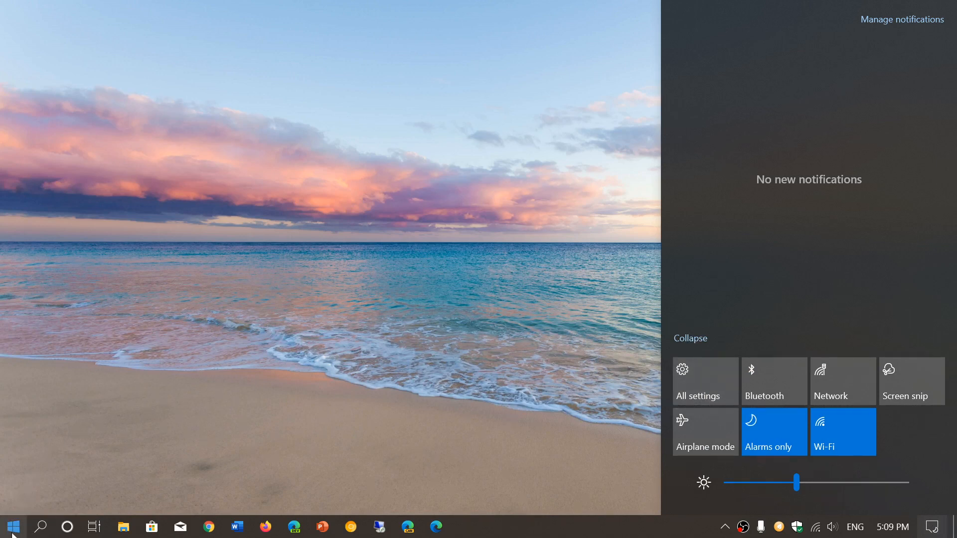
click(14, 526)
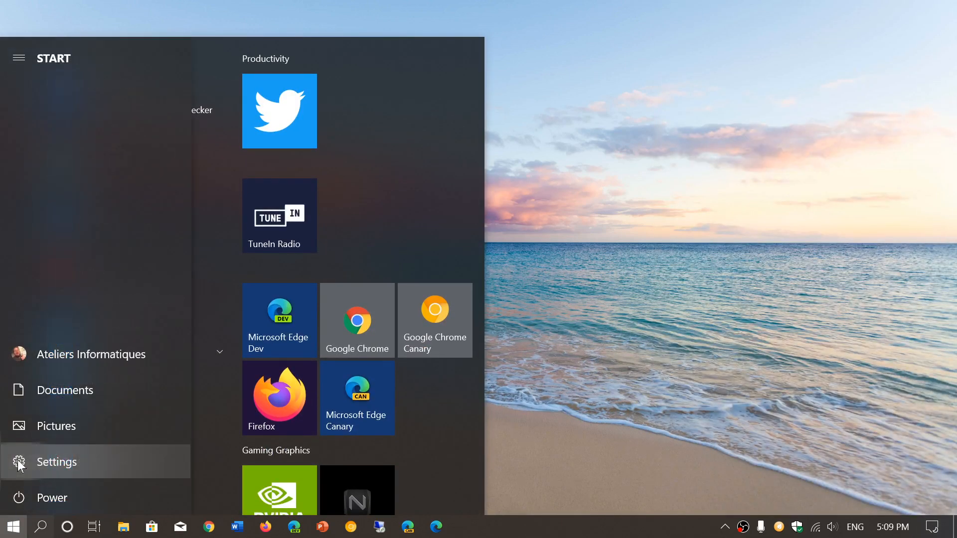
Step: Launch Settings from Start and enter the System section on its Display page
click(56, 461)
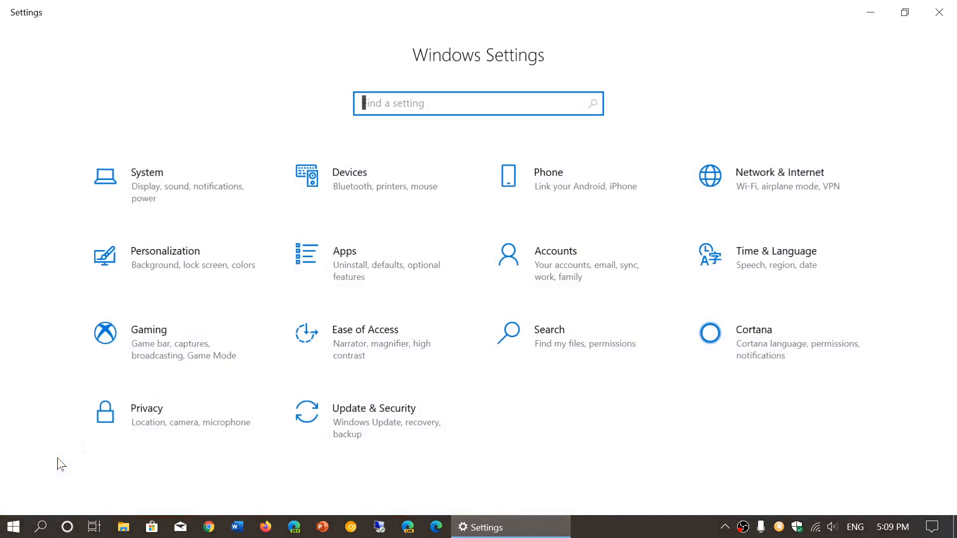
mouse_move(44, 376)
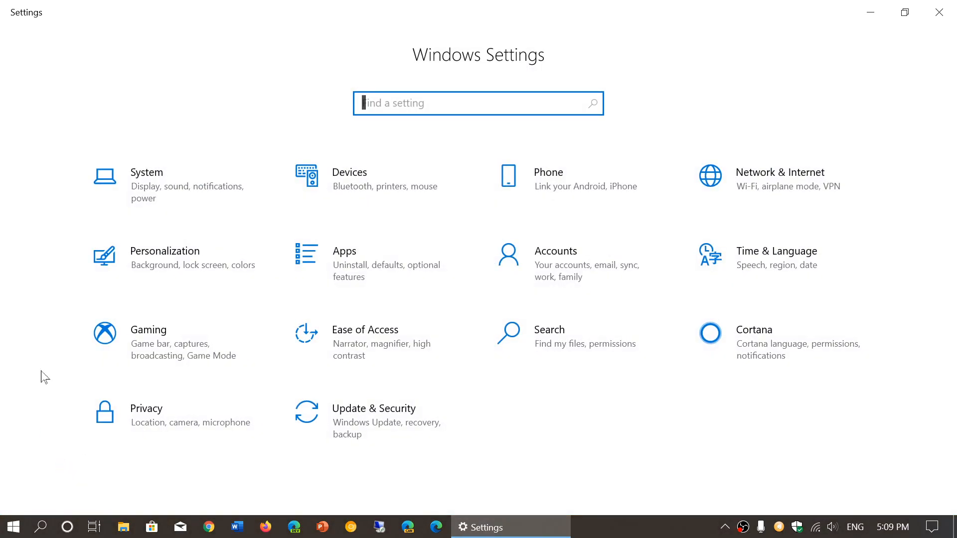
mouse_move(112, 193)
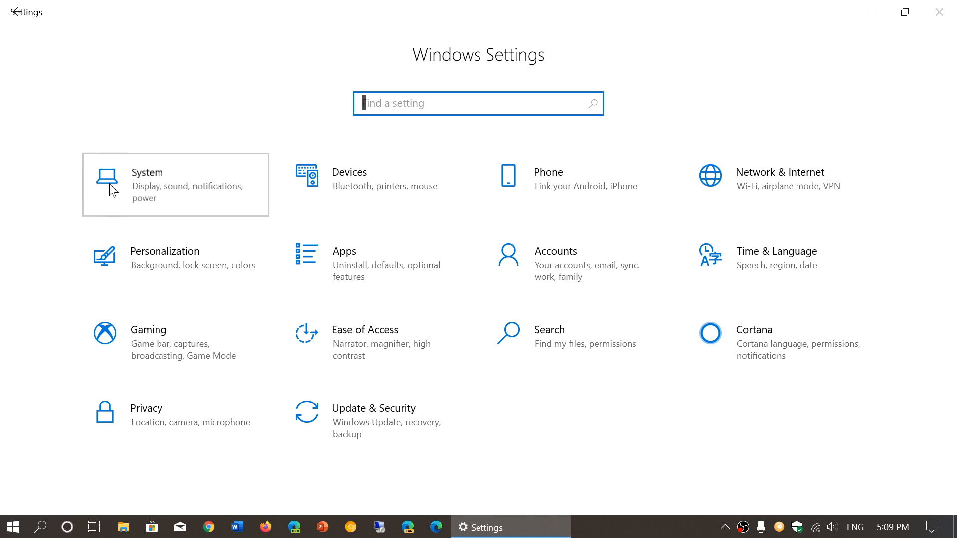
click(147, 185)
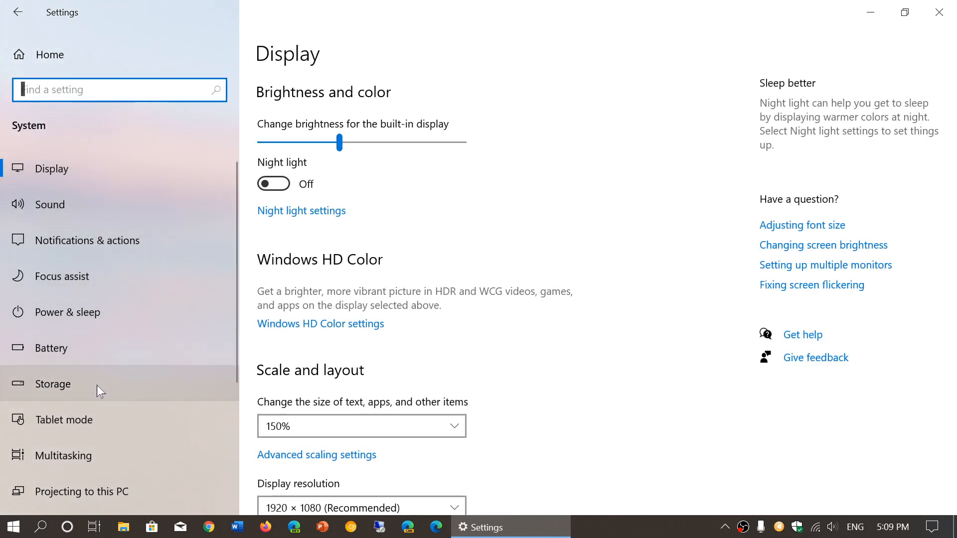
Step: Show the Storage page with Acer (C:) usage by category and More storage settings
click(53, 384)
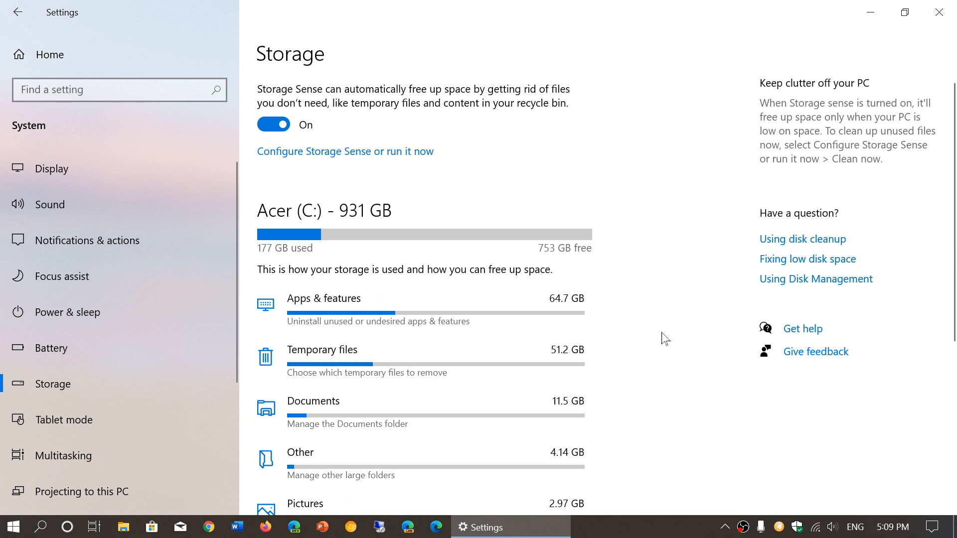
scroll(down, 3)
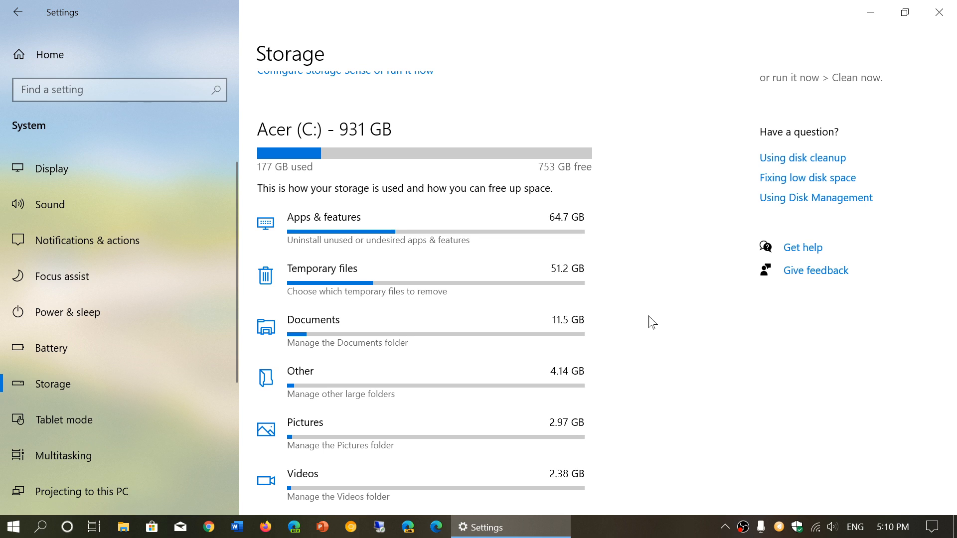
scroll(down, 3)
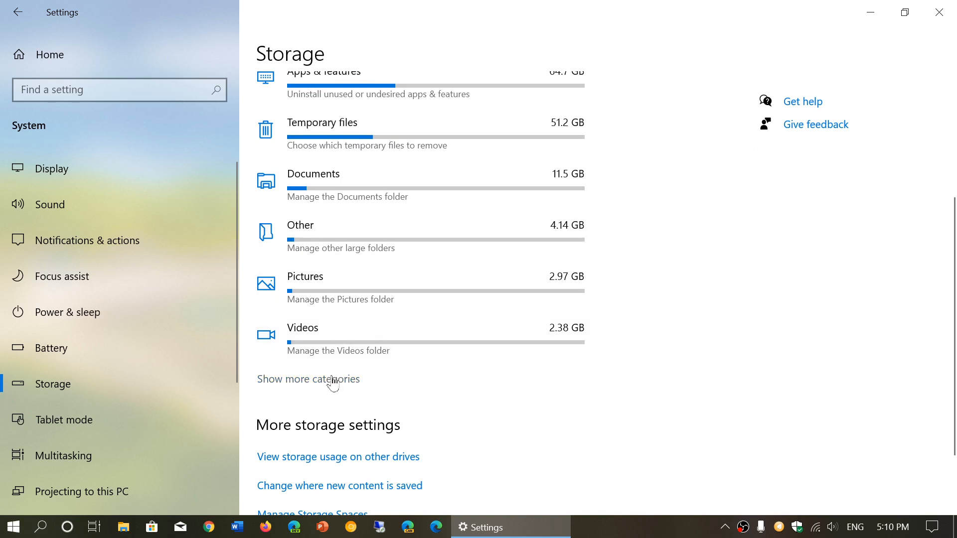
Step: Reveal every usage category (System & reserved, OneDrive, Maps, Music) and view usage on other drives
click(308, 379)
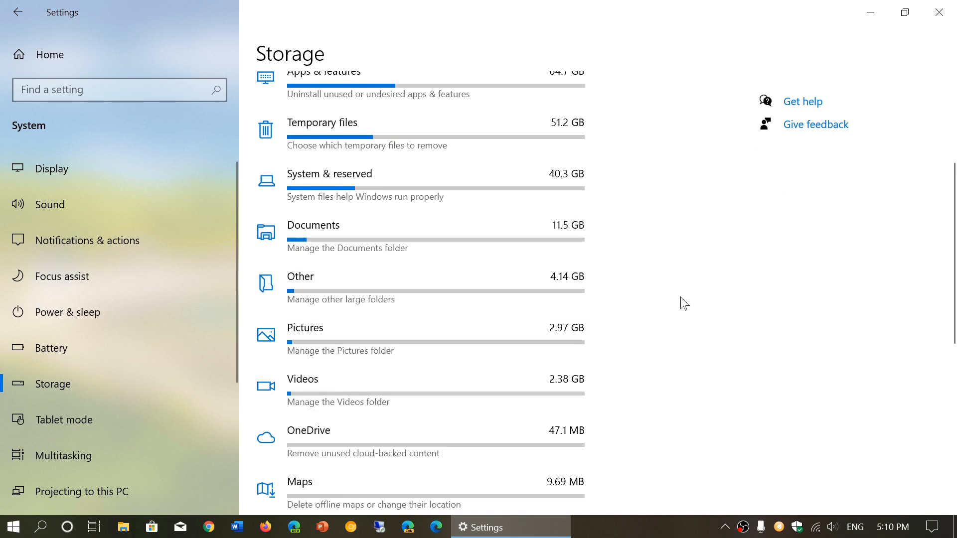
scroll(down, 3)
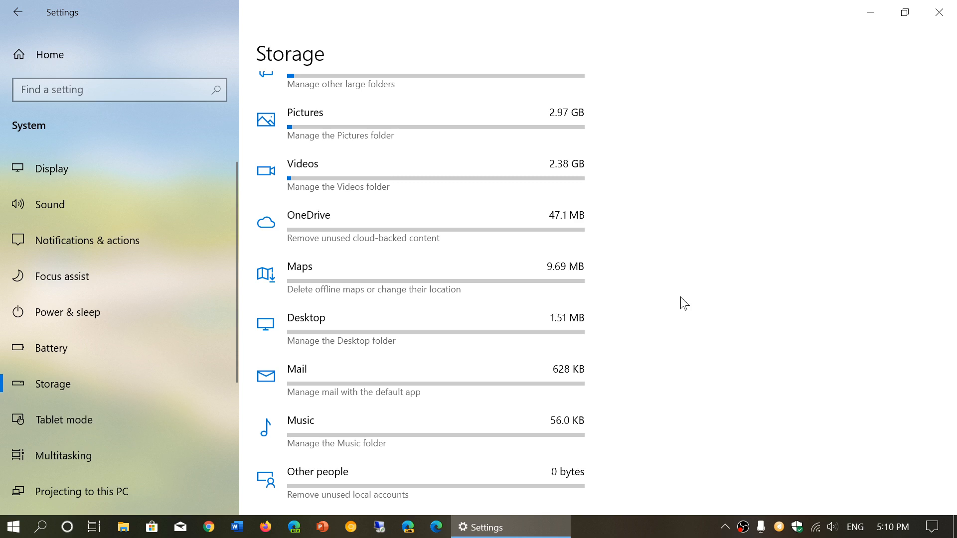
scroll(down, 3)
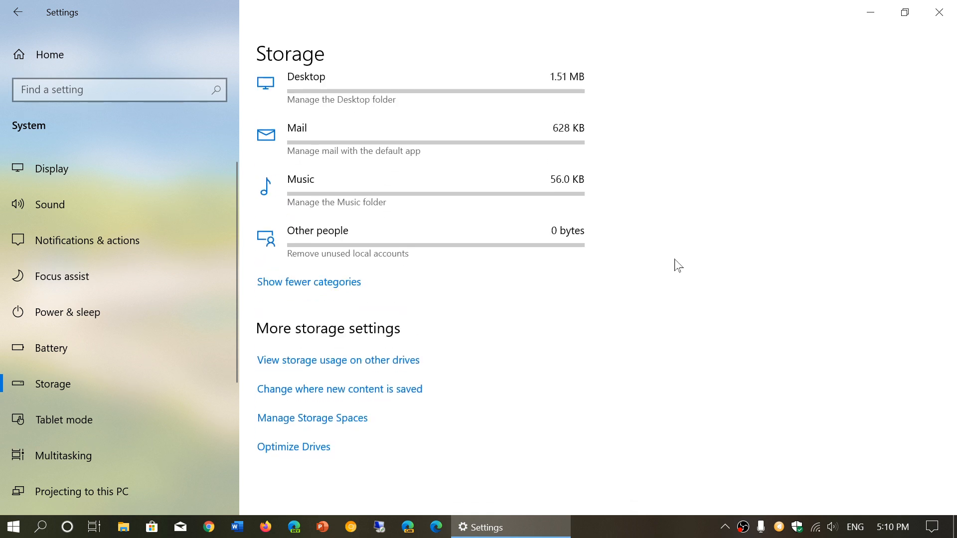
mouse_move(411, 331)
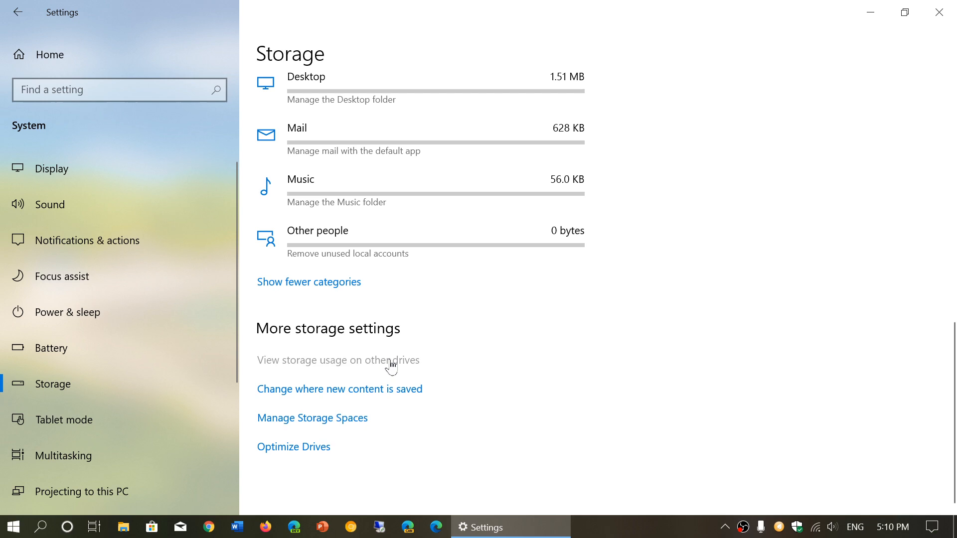
click(337, 360)
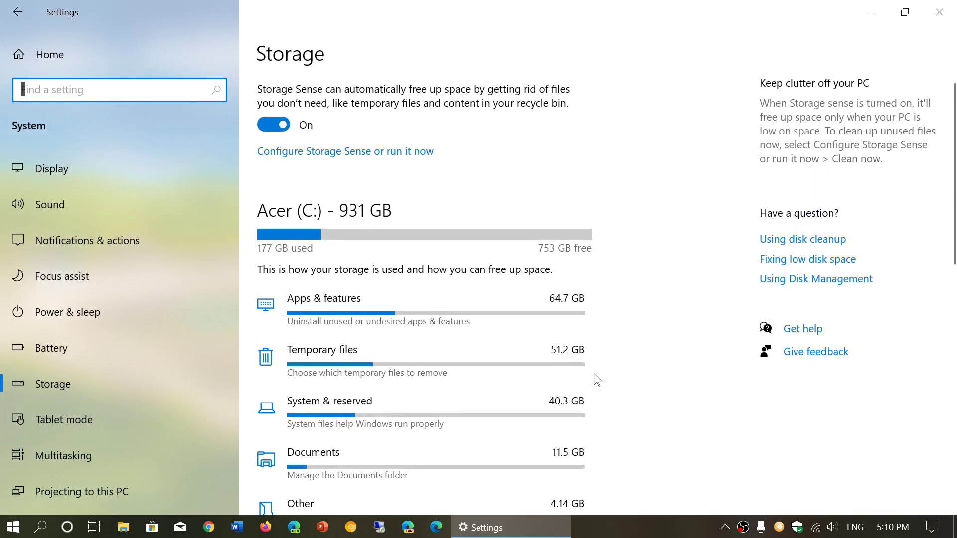
scroll(down, 3)
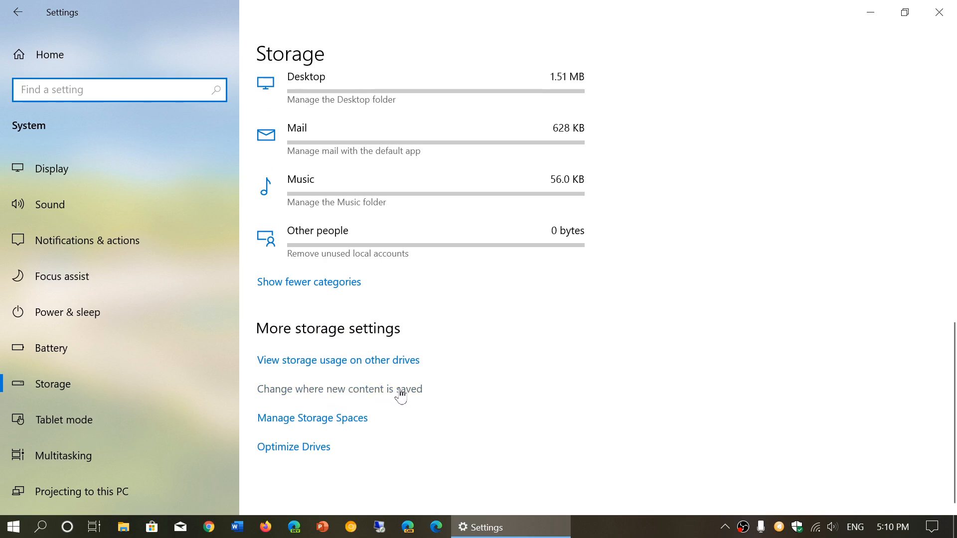
Step: Review where new apps, documents, music, photos, videos and maps are saved — all on Acer (C:)
click(340, 388)
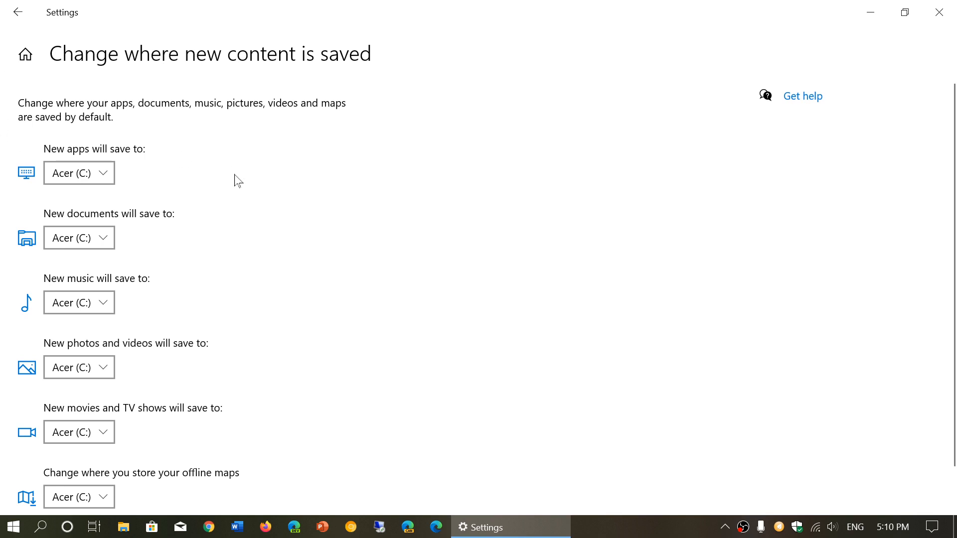
mouse_move(113, 188)
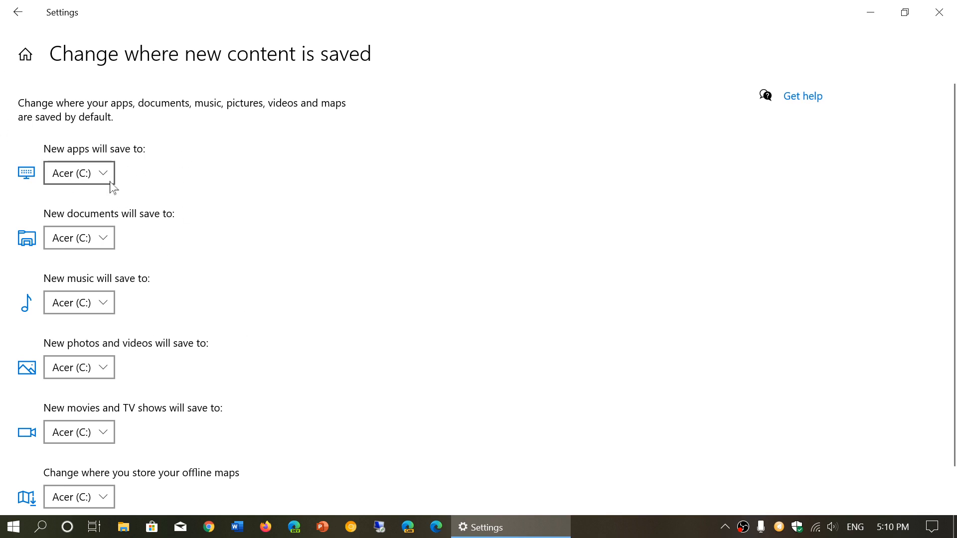
mouse_move(342, 241)
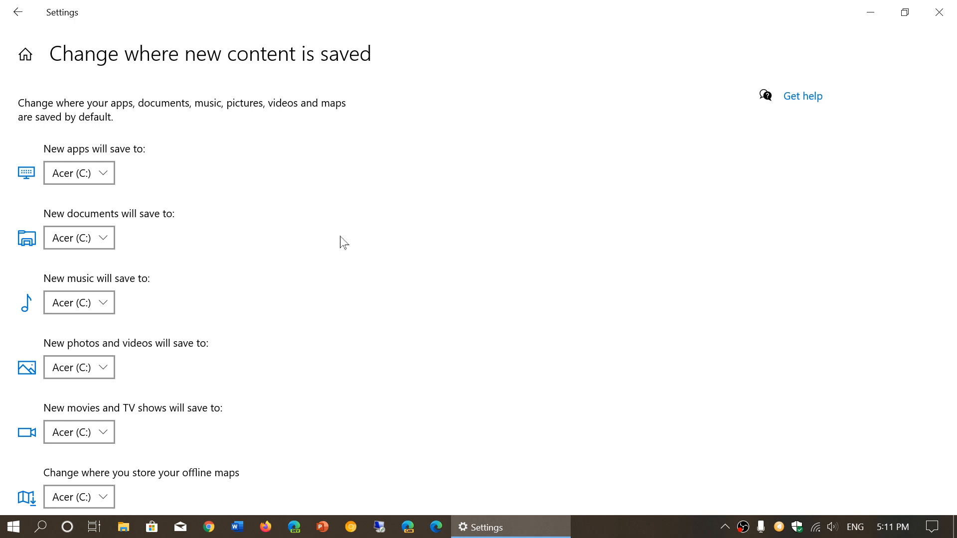
scroll(down, 3)
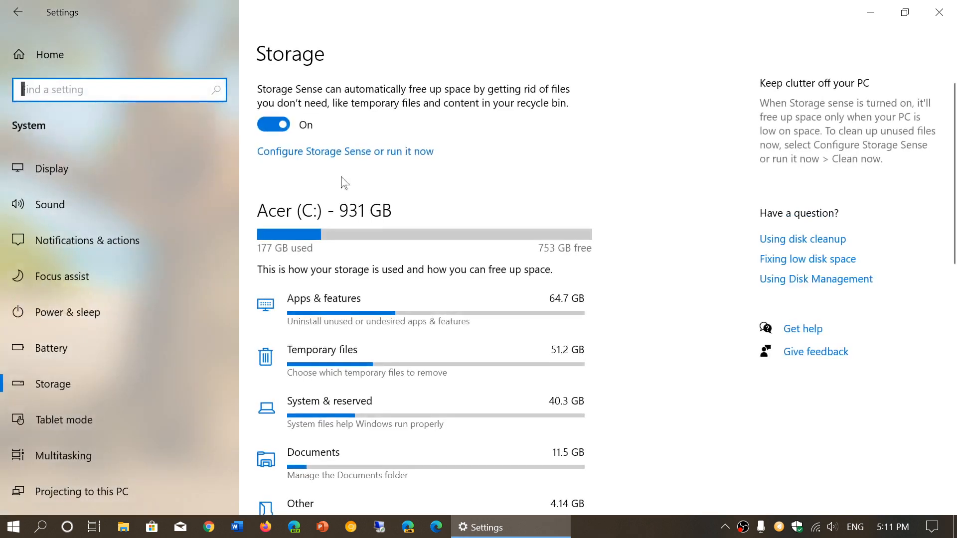
Step: Scroll down the Storage page toward the Storage Spaces management option
scroll(down, 3)
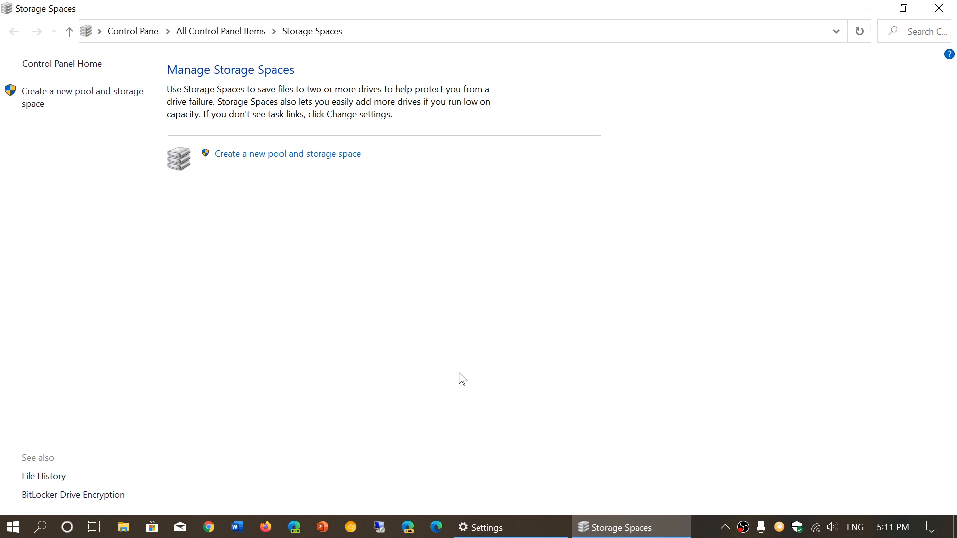
mouse_move(288, 95)
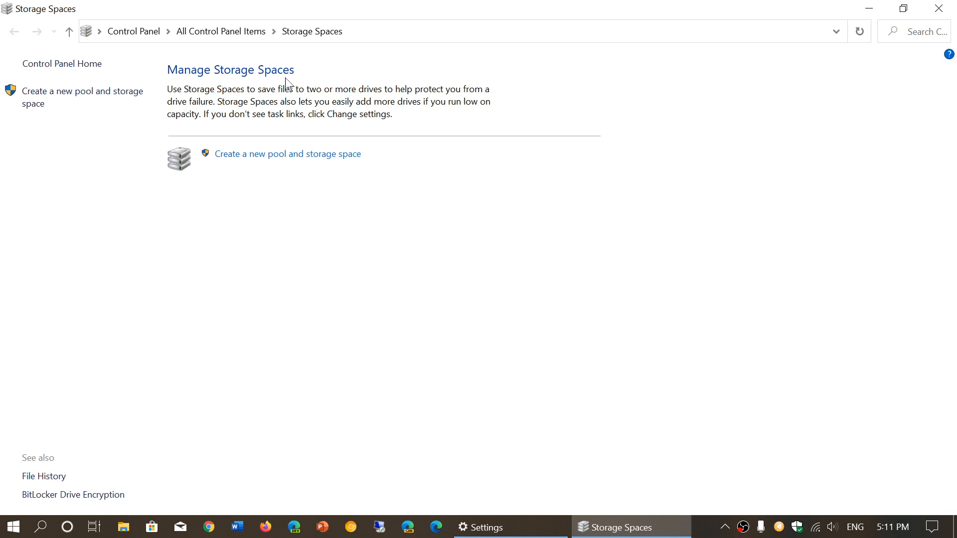
mouse_move(247, 183)
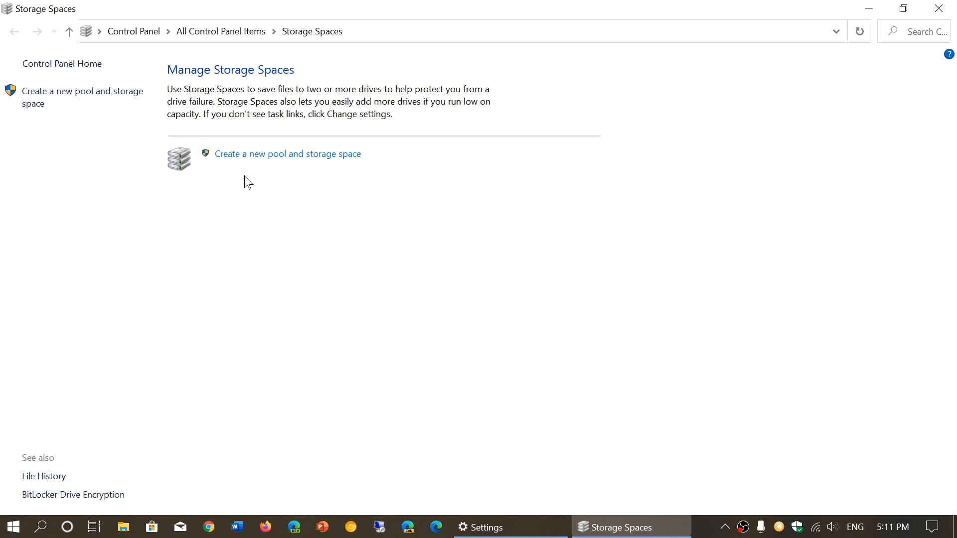
mouse_move(944, 7)
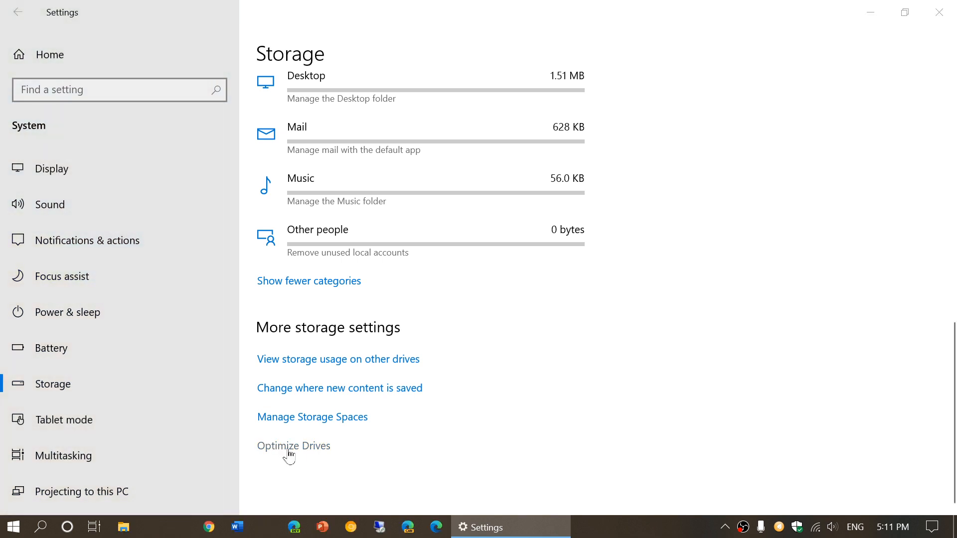
Step: Start the Optimize Drives tool listing Acer (C:) and two other drives as OK
click(293, 445)
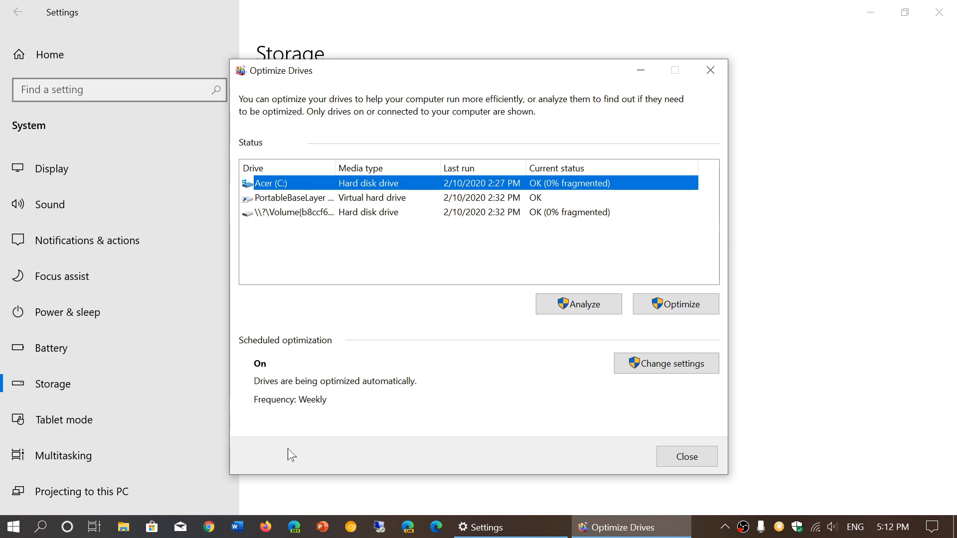
mouse_move(425, 133)
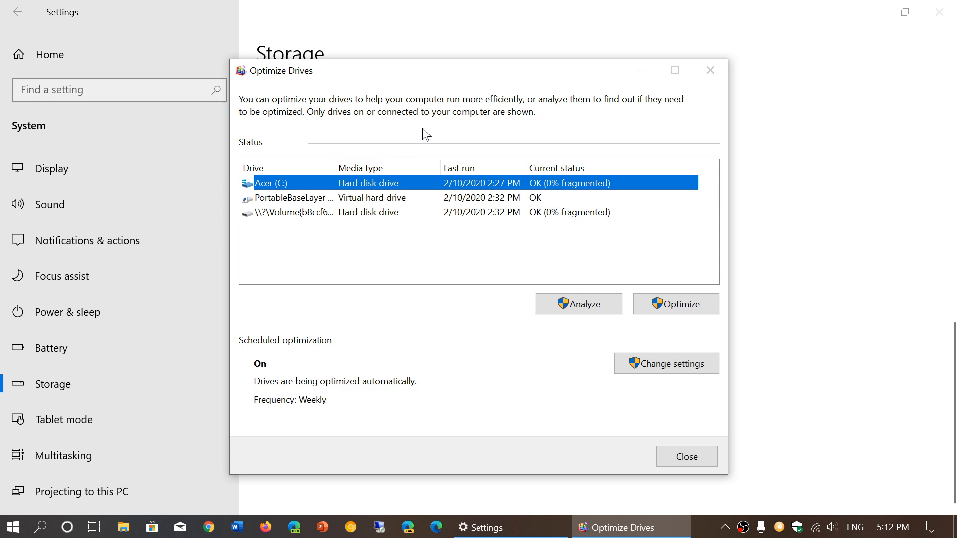